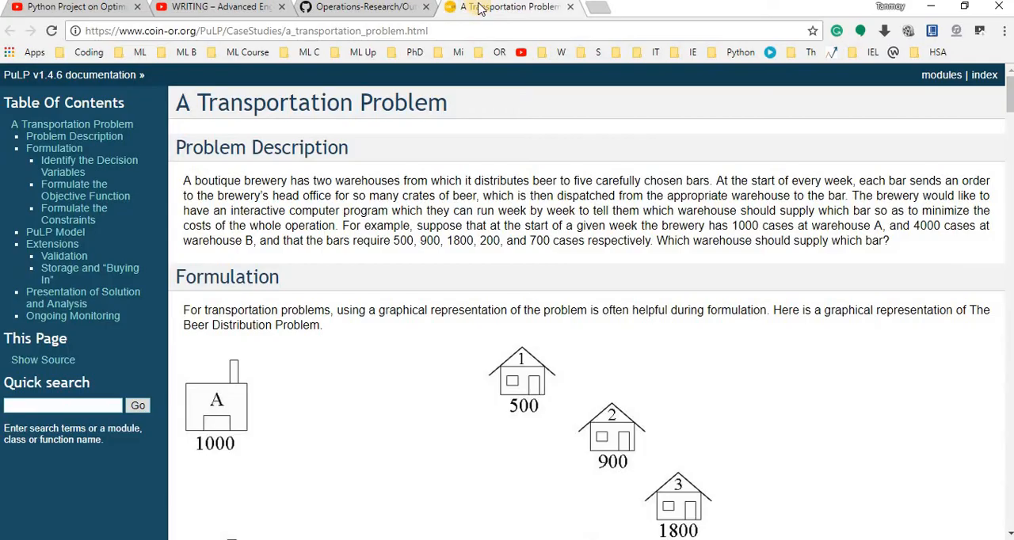
# Scroll through the transportation problem documentation page, then switch windows with Alt+Tab.
pyautogui.click(256, 30)
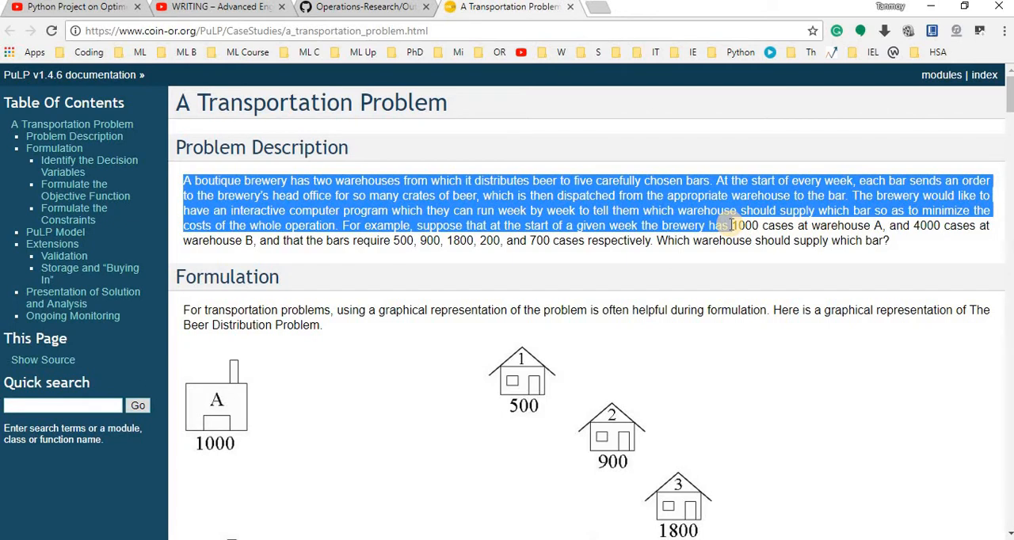
pyautogui.scroll(-3)
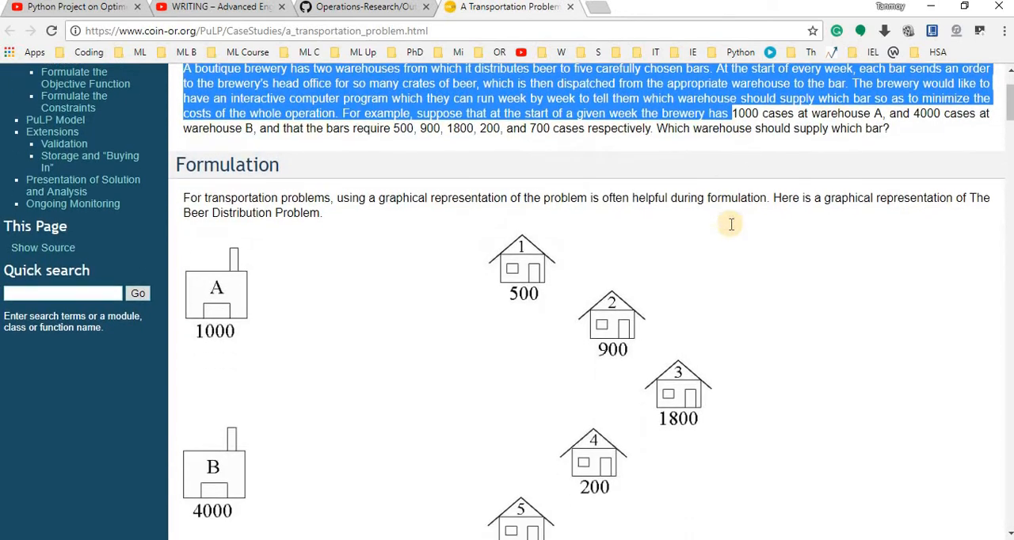
pyautogui.scroll(-3)
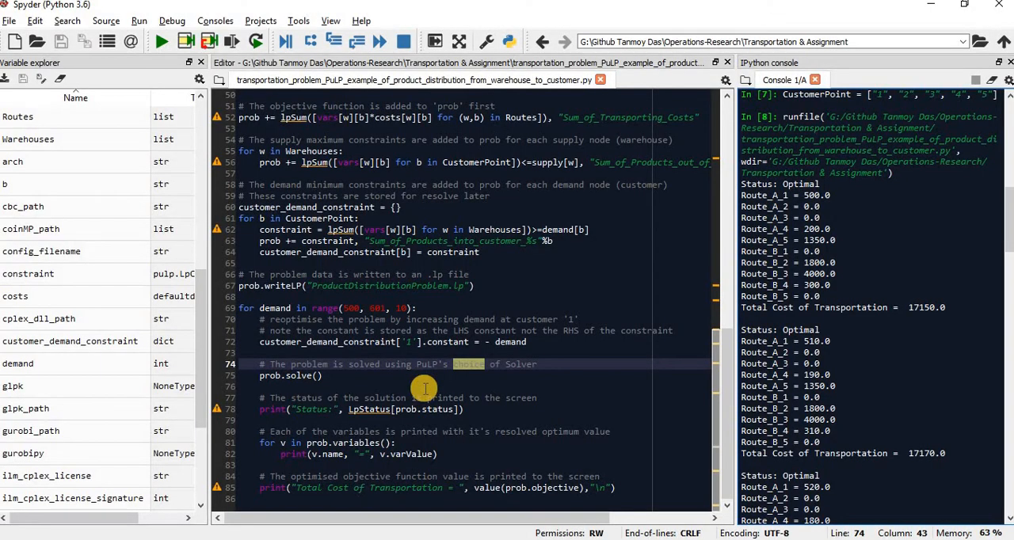
pyautogui.press('alt+tab')
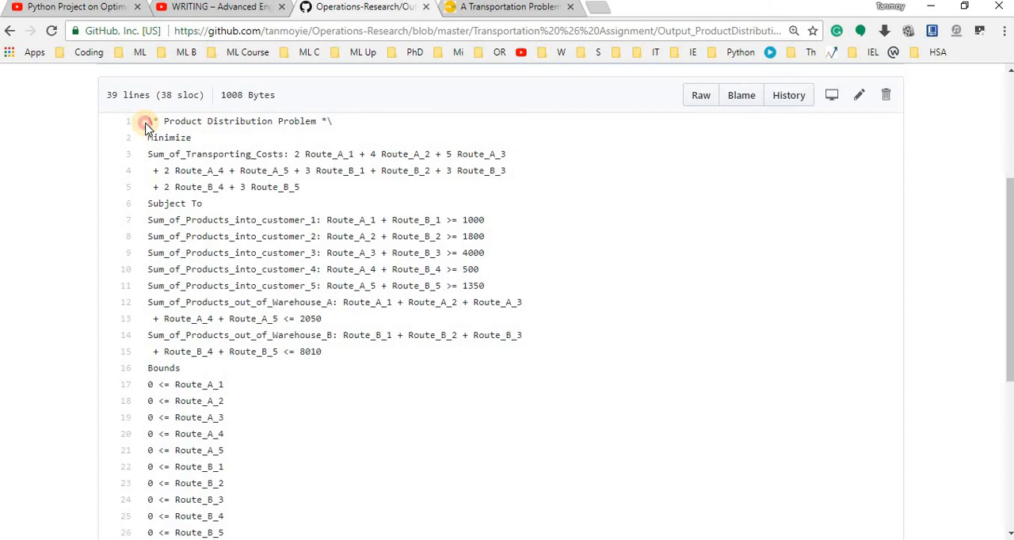
# Highlight the whole LP listing, covering the objective, demand/supply constraints and bounds.
pyautogui.moveTo(147, 121); pyautogui.dragTo(230, 522)
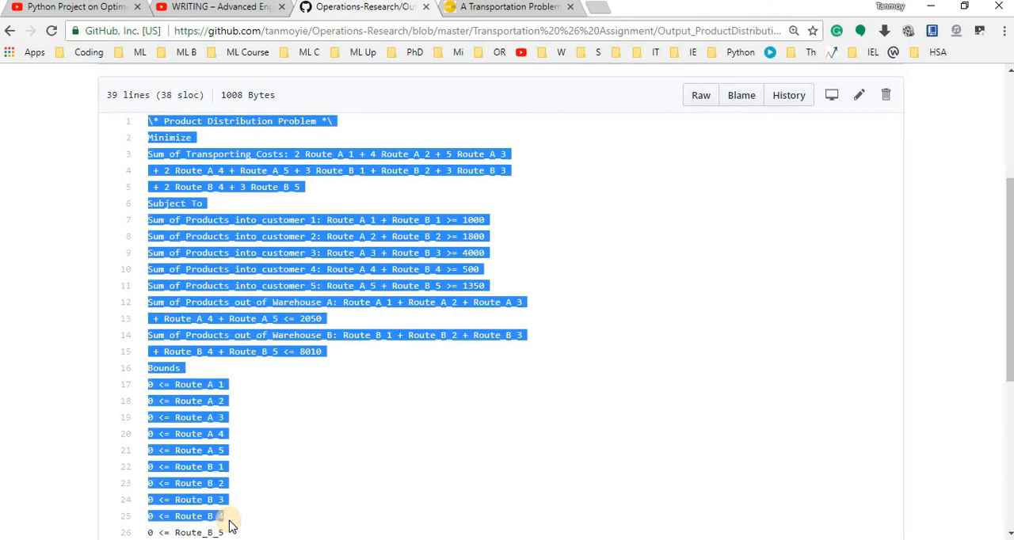
pyautogui.moveTo(198, 245)
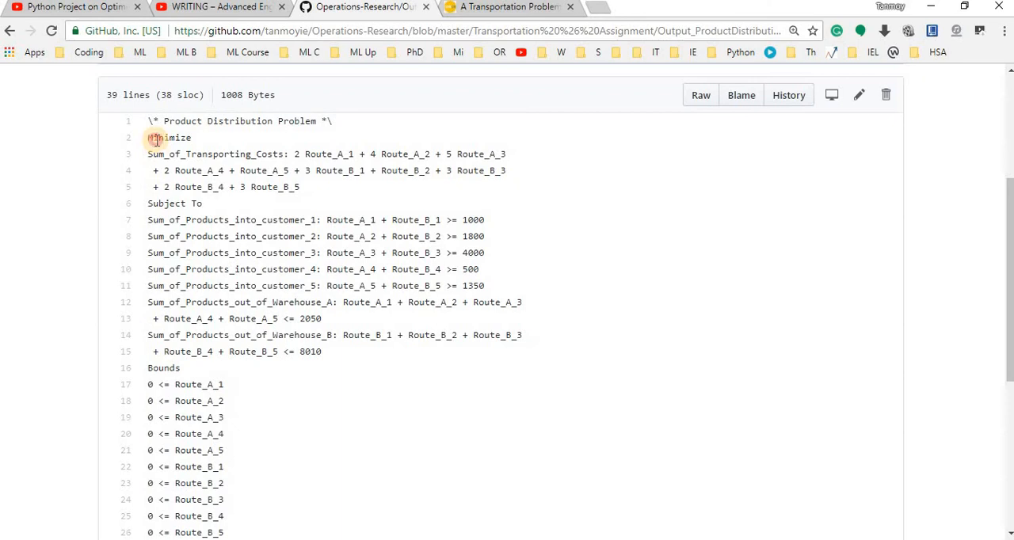
pyautogui.moveTo(149, 220)
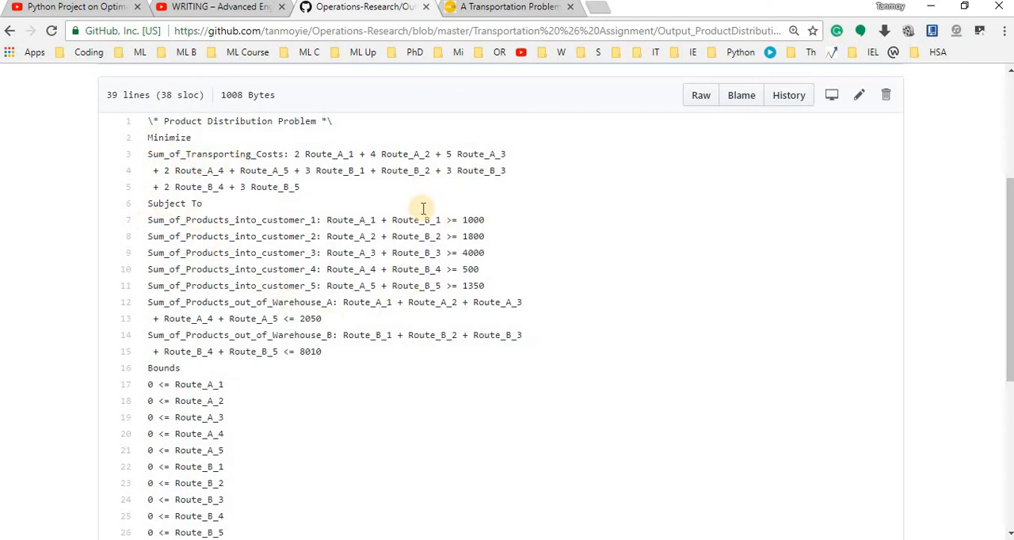
pyautogui.moveTo(225, 299)
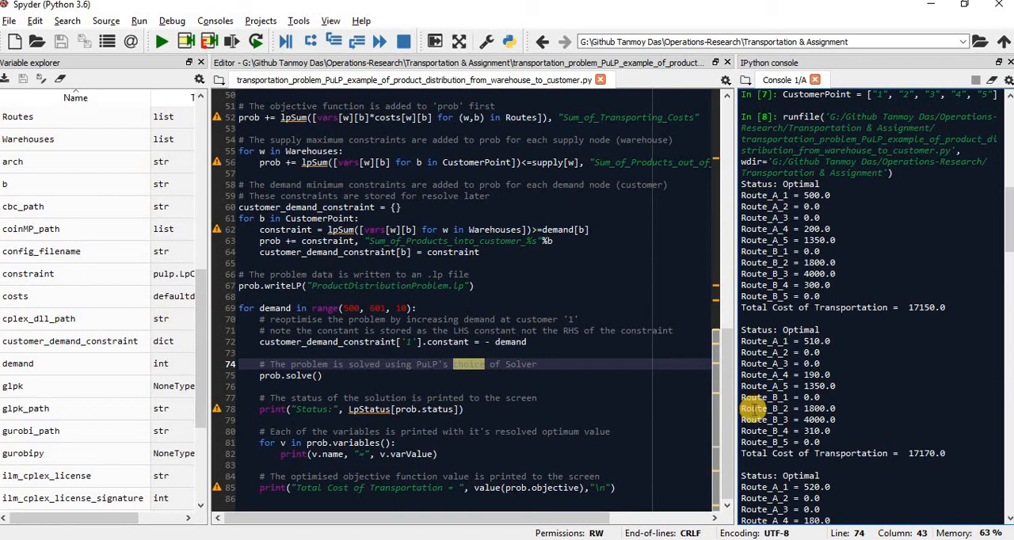
# Scroll the Editor to the top and locate the 'from pulp import *' line.
pyautogui.scroll(3)
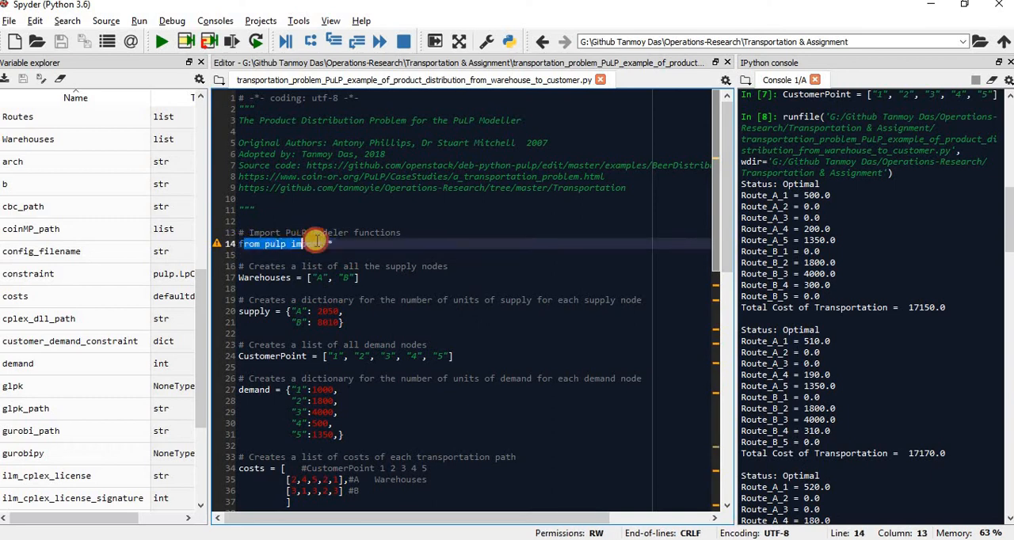
pyautogui.write('port')
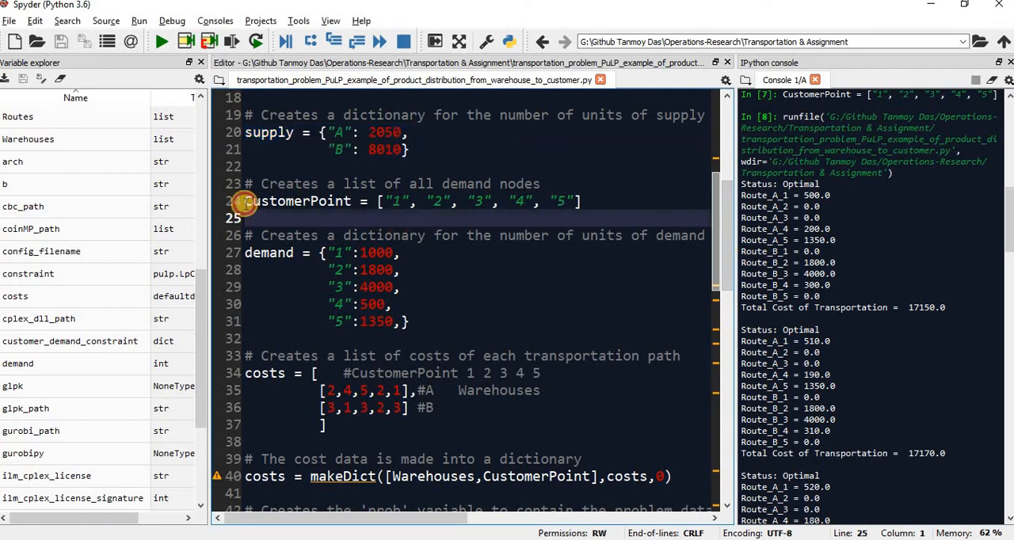
pyautogui.doubleClick(300, 201)
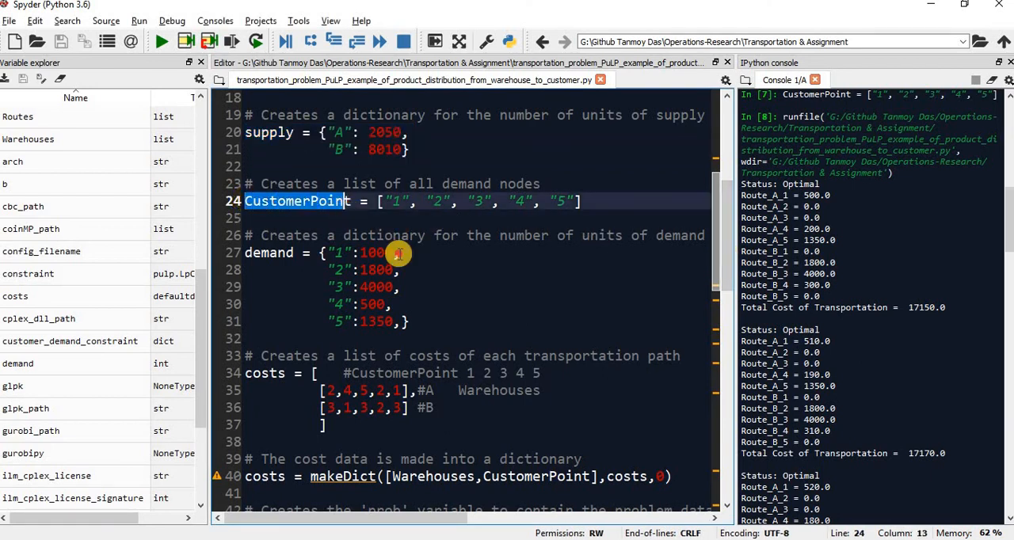
pyautogui.moveTo(396, 252); pyautogui.dragTo(404, 322)
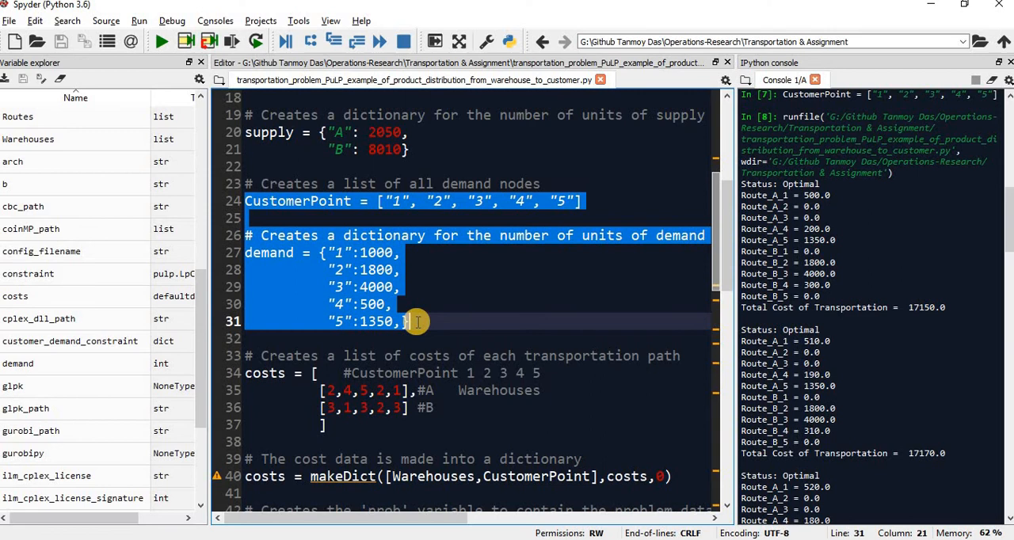
pyautogui.click(356, 297)
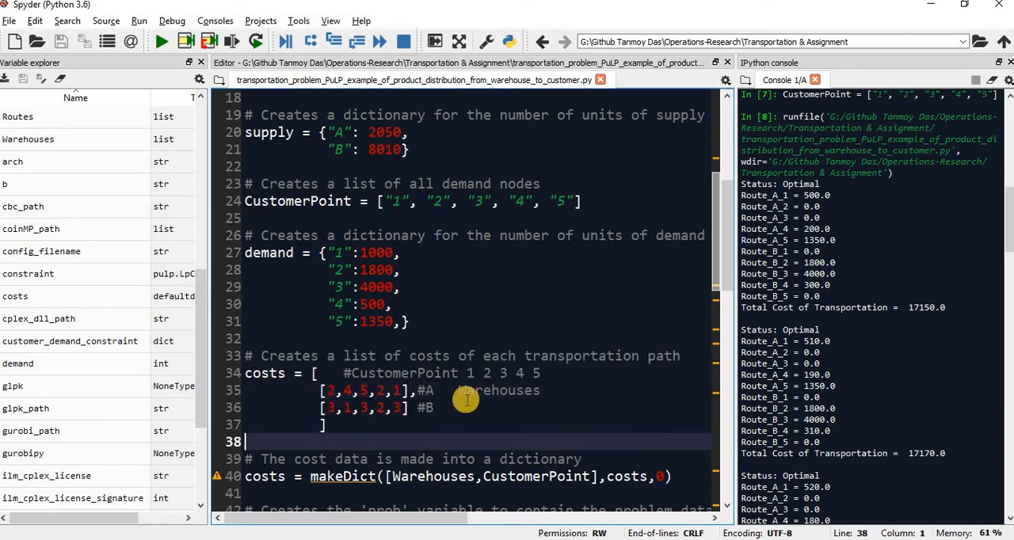
pyautogui.scroll(-3)
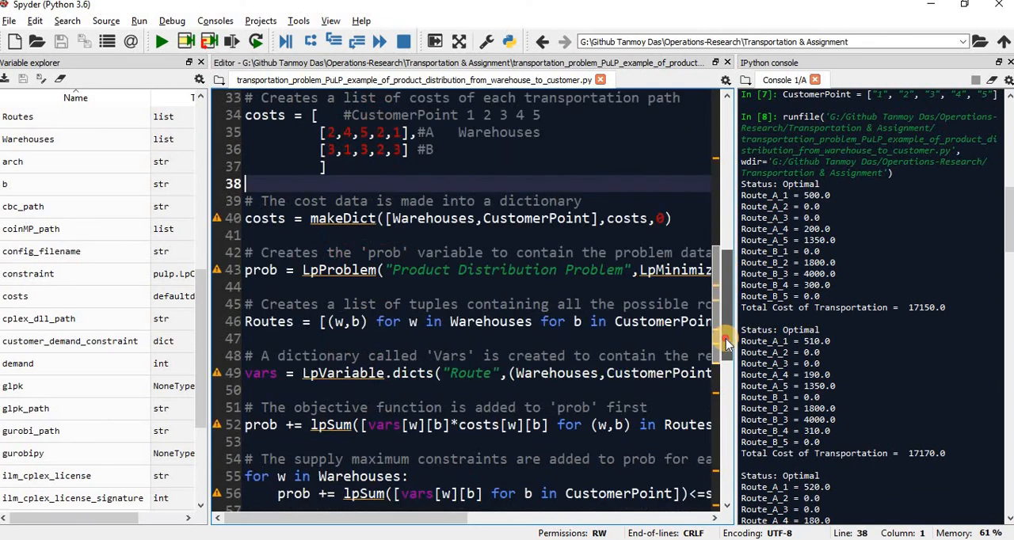
pyautogui.scroll(-3)
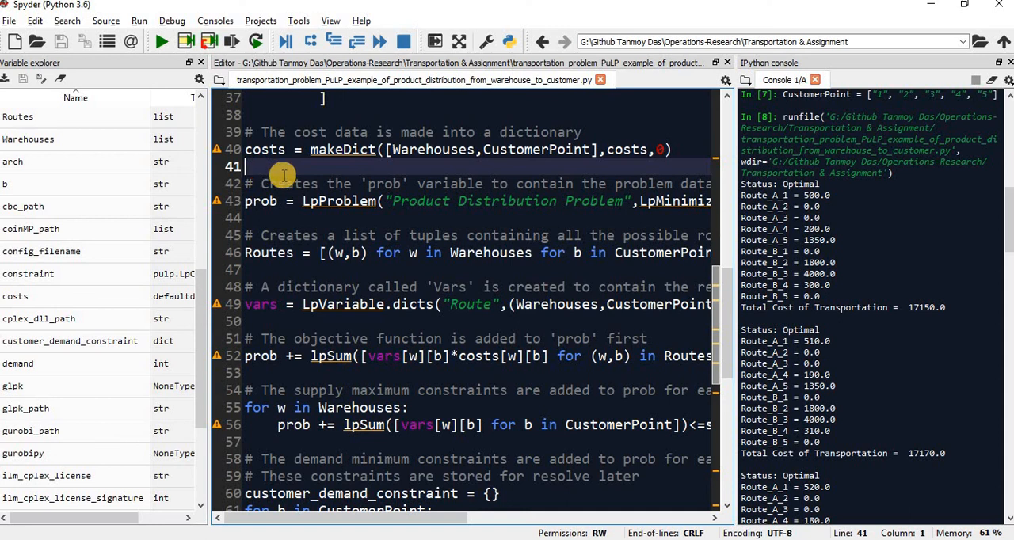
pyautogui.click(246, 200)
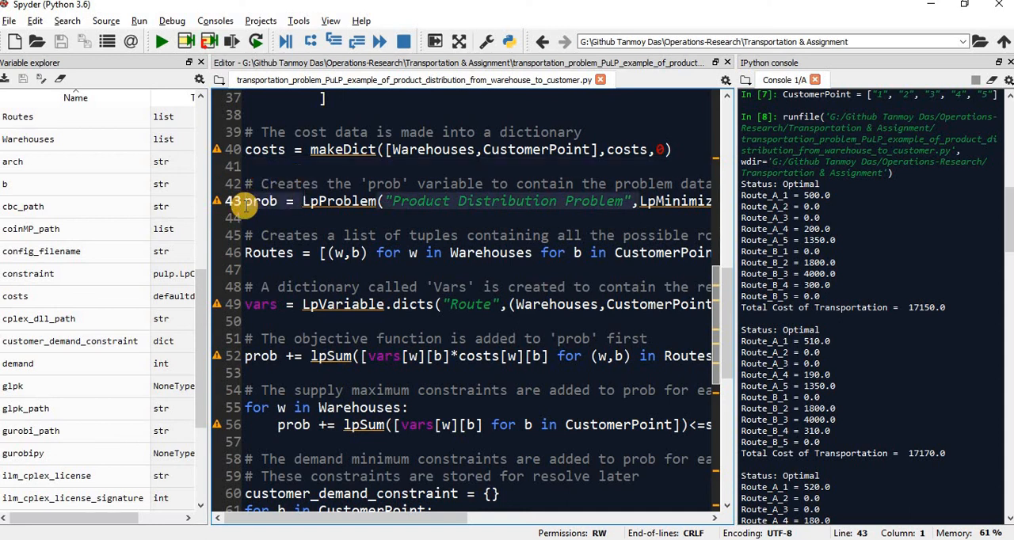